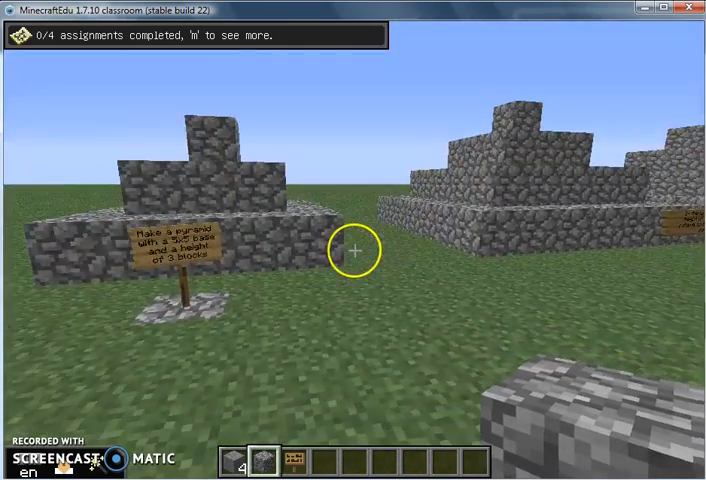
{"action": "mouse_move", "coordinate": [352, 250]}
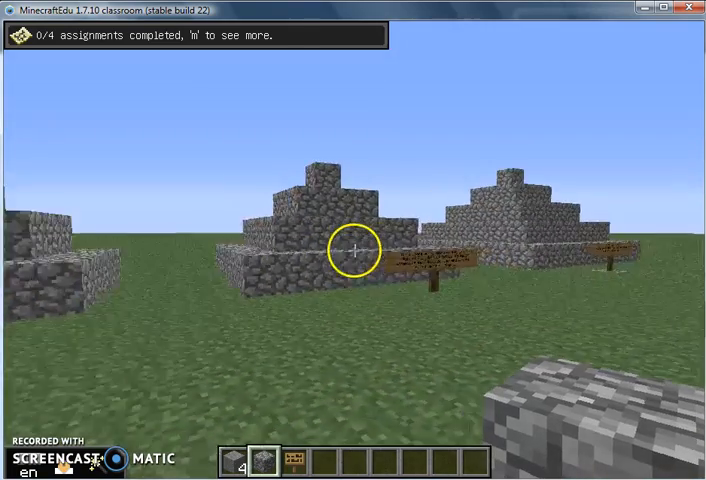
{"action": "mouse_move", "coordinate": [352, 248]}
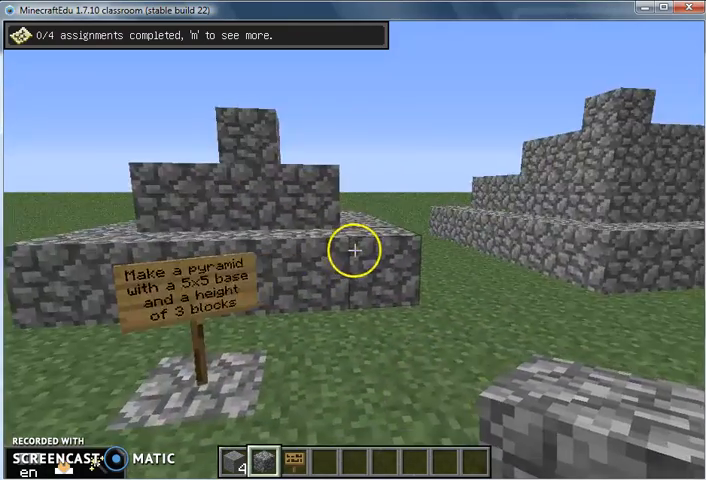
{"action": "mouse_move", "coordinate": [352, 250]}
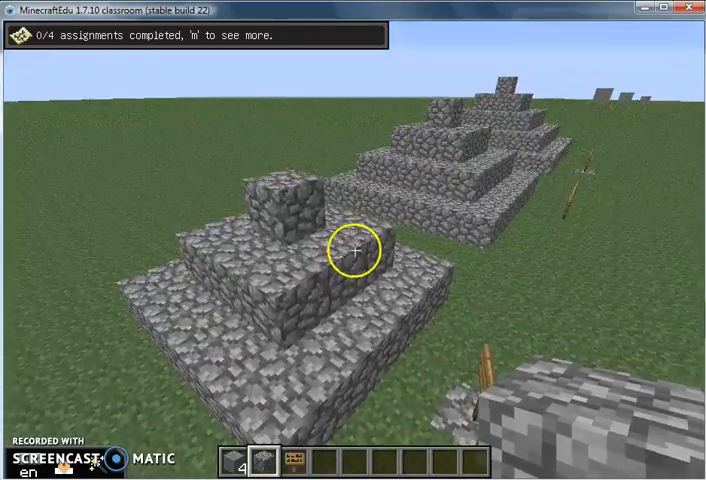
{"action": "mouse_move", "coordinate": [352, 248]}
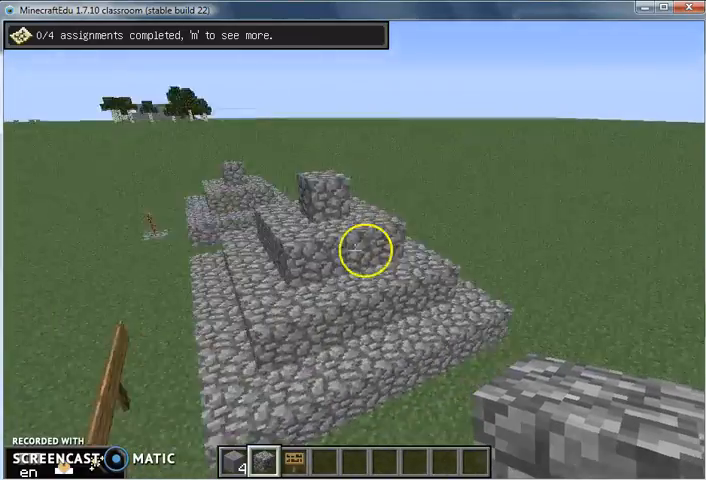
{"action": "mouse_move", "coordinate": [352, 248]}
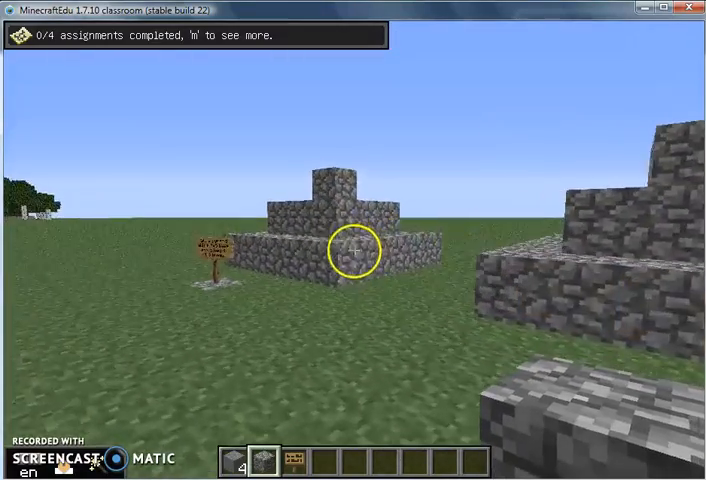
{"action": "mouse_move", "coordinate": [352, 250]}
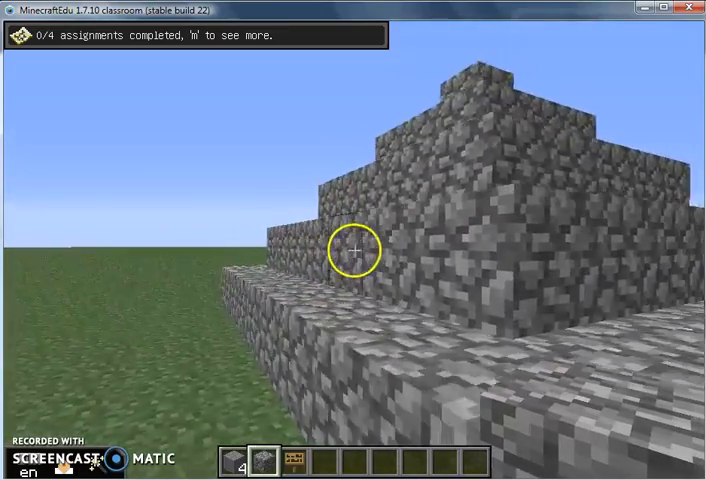
{"action": "mouse_move", "coordinate": [352, 248]}
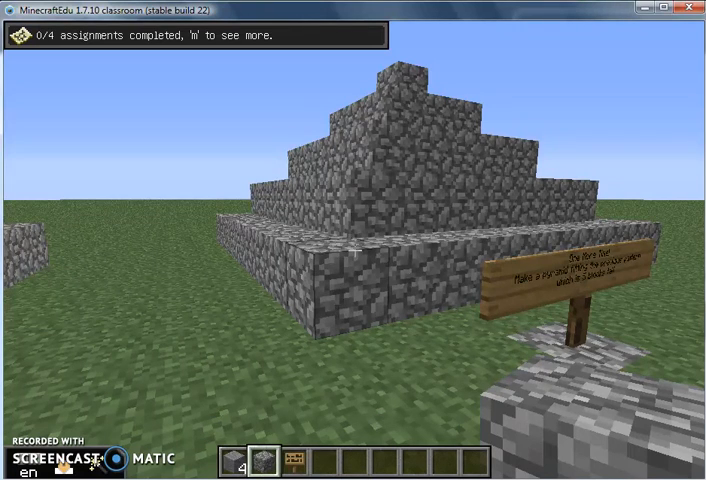
{"action": "mouse_move", "coordinate": [352, 240]}
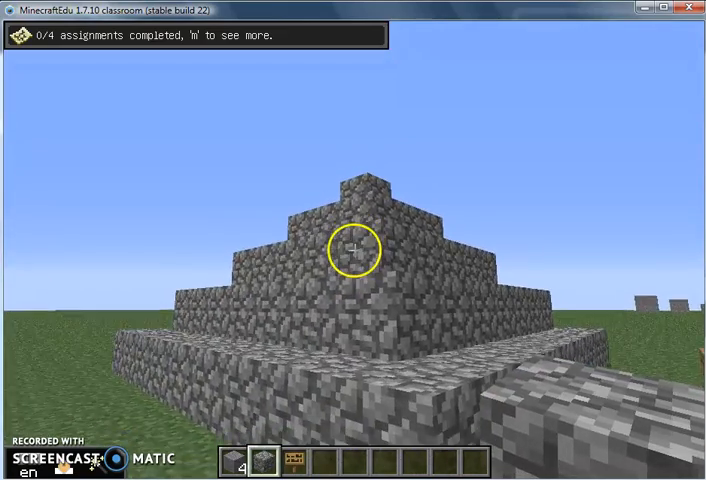
{"action": "mouse_move", "coordinate": [352, 250]}
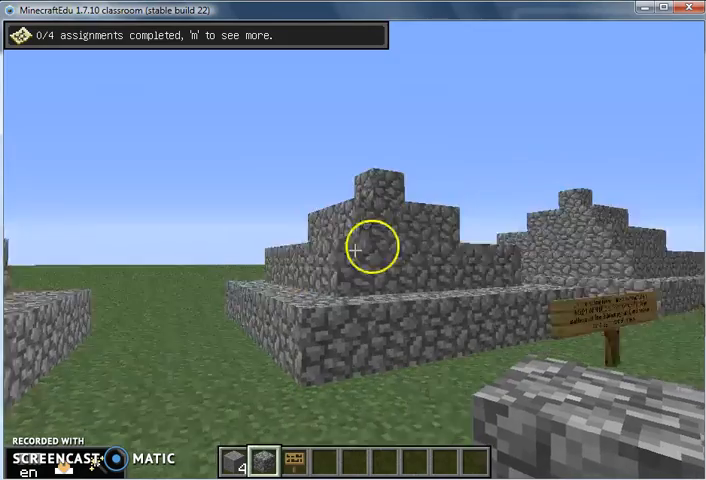
{"action": "mouse_move", "coordinate": [352, 248]}
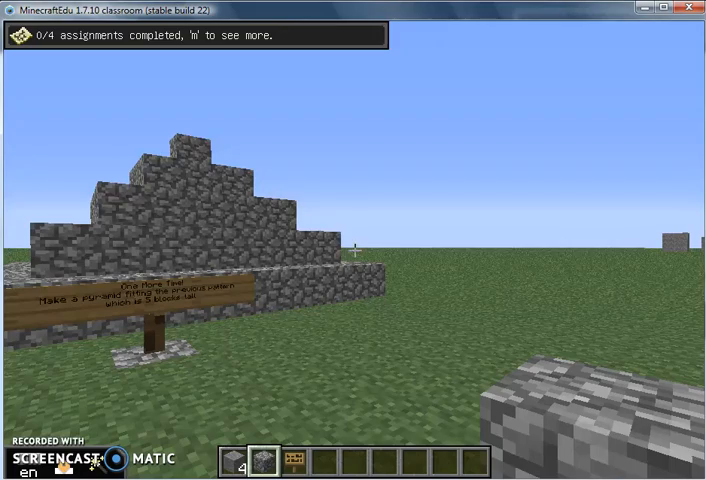
{"action": "mouse_move", "coordinate": [352, 240]}
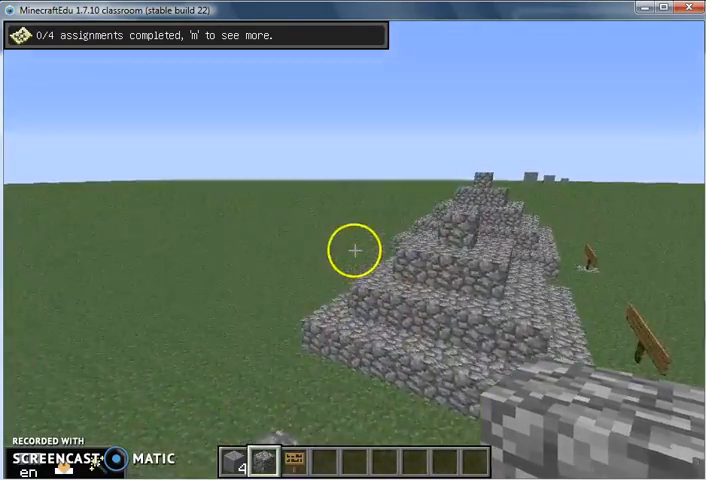
{"action": "mouse_move", "coordinate": [352, 250]}
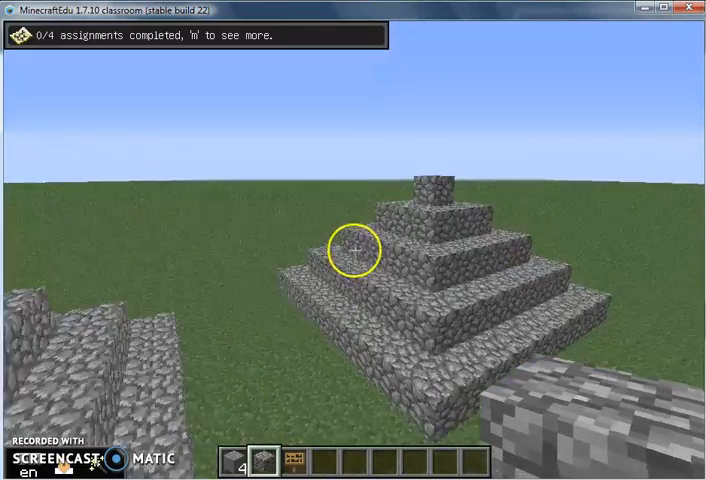
{"action": "mouse_move", "coordinate": [352, 246]}
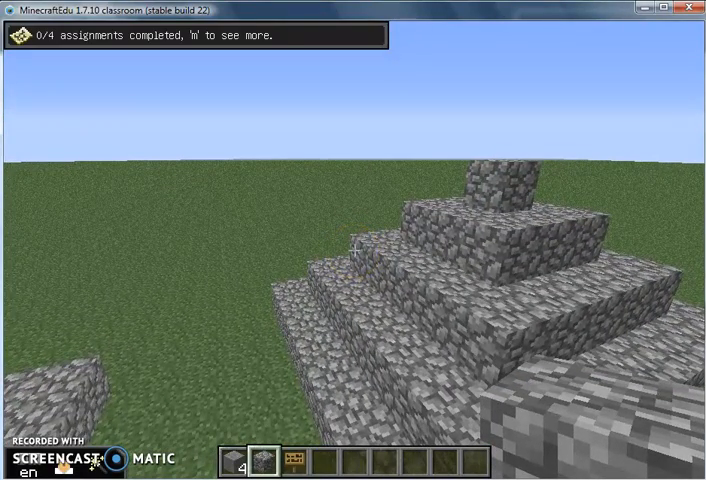
{"action": "mouse_move", "coordinate": [352, 252]}
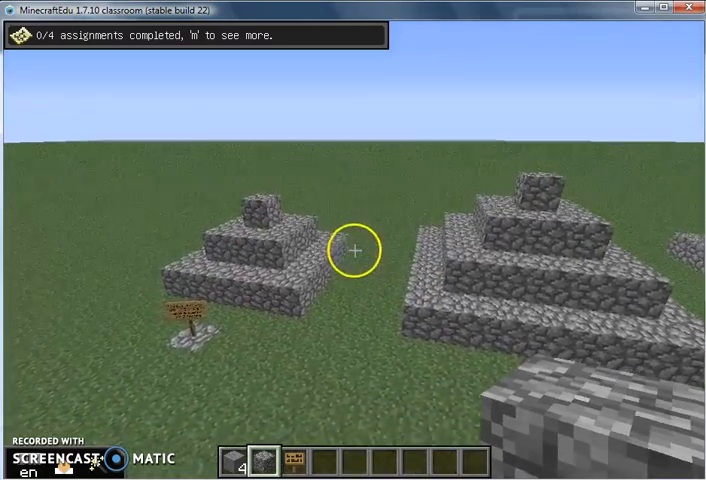
{"action": "mouse_move", "coordinate": [352, 250]}
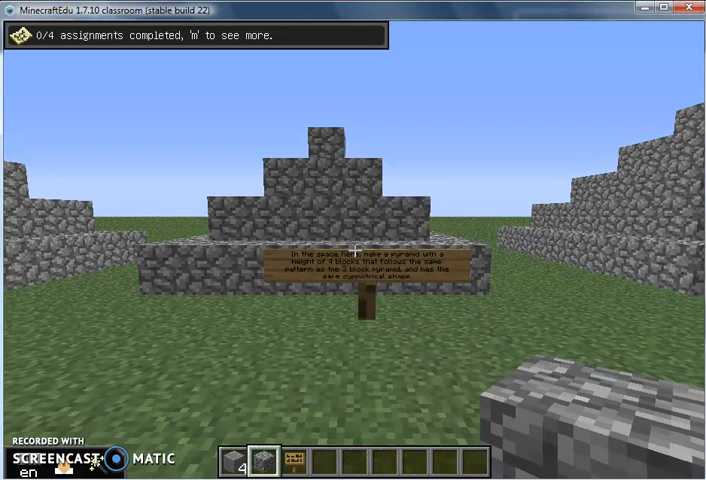
Step: Pause the world with Escape so the game menu shows over the pyramids
{"action": "key", "text": "Escape"}
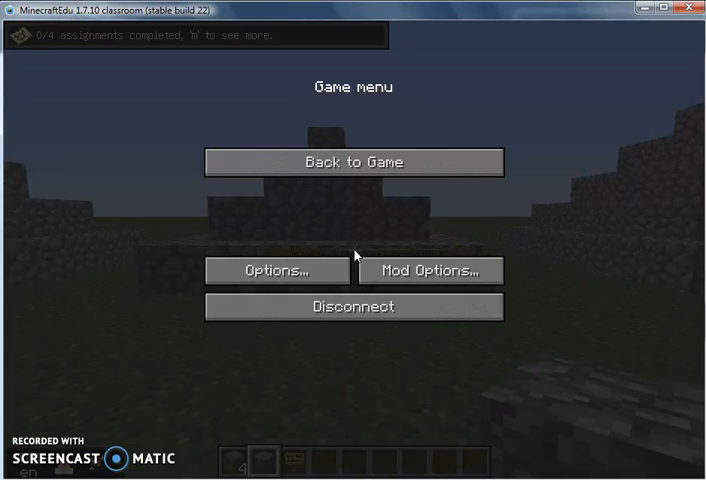
{"action": "mouse_move", "coordinate": [56, 418]}
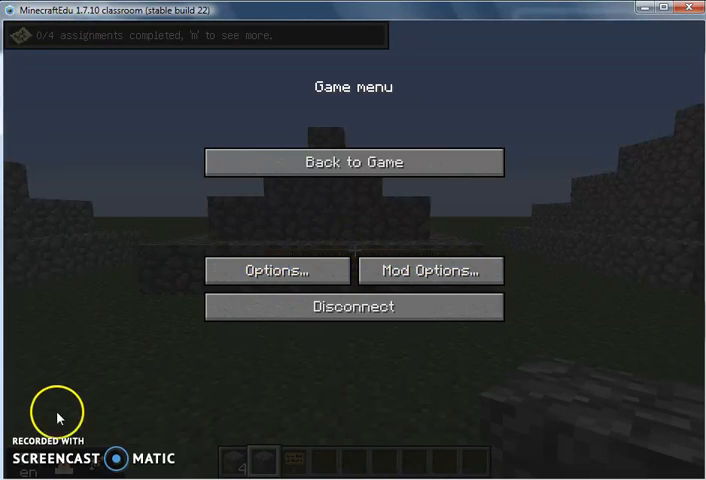